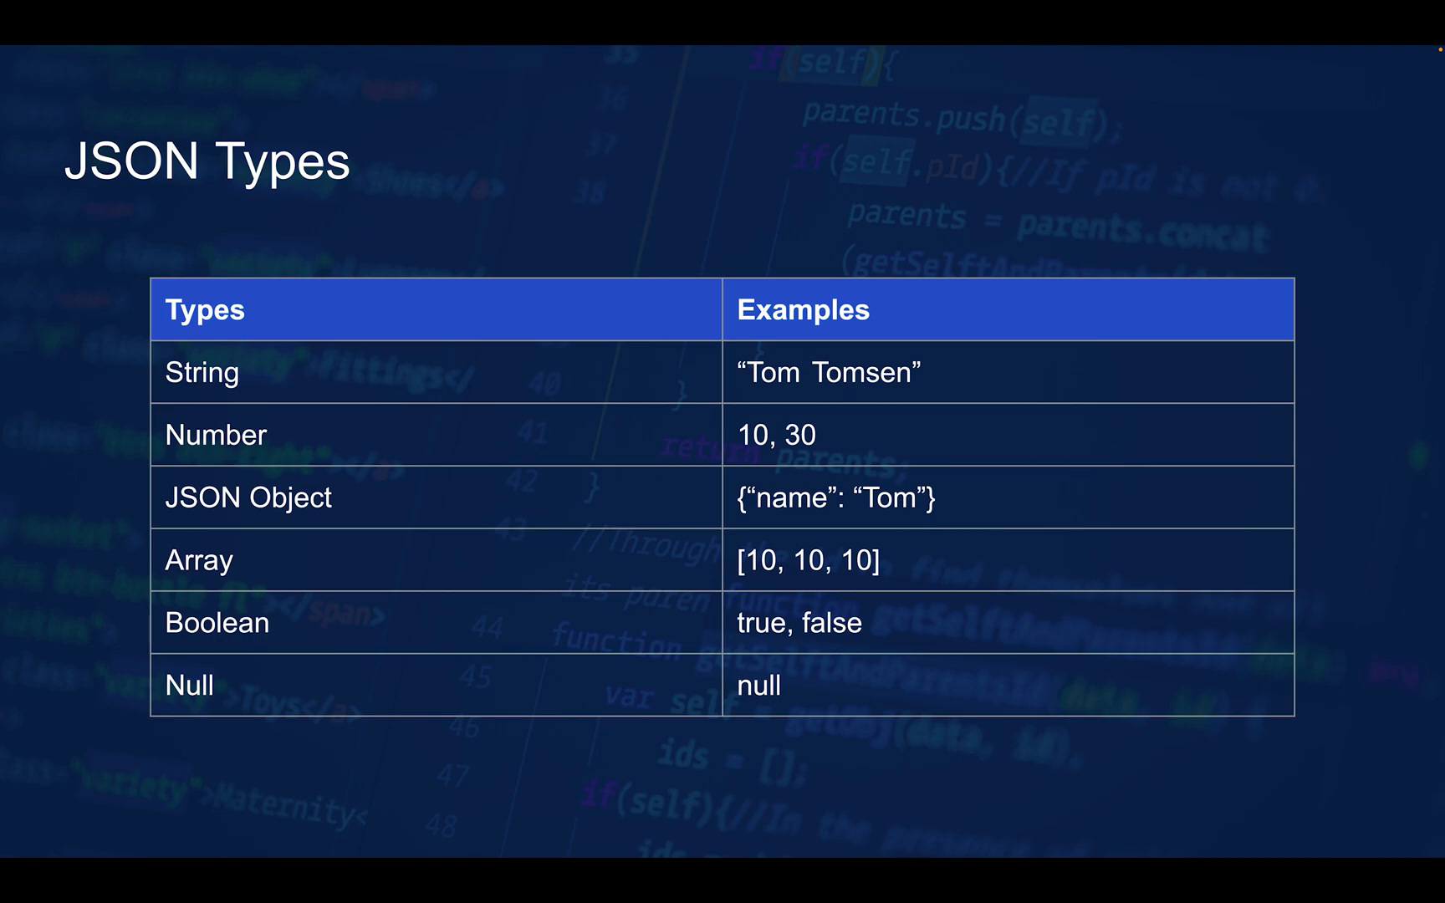
mouse_move(477, 674)
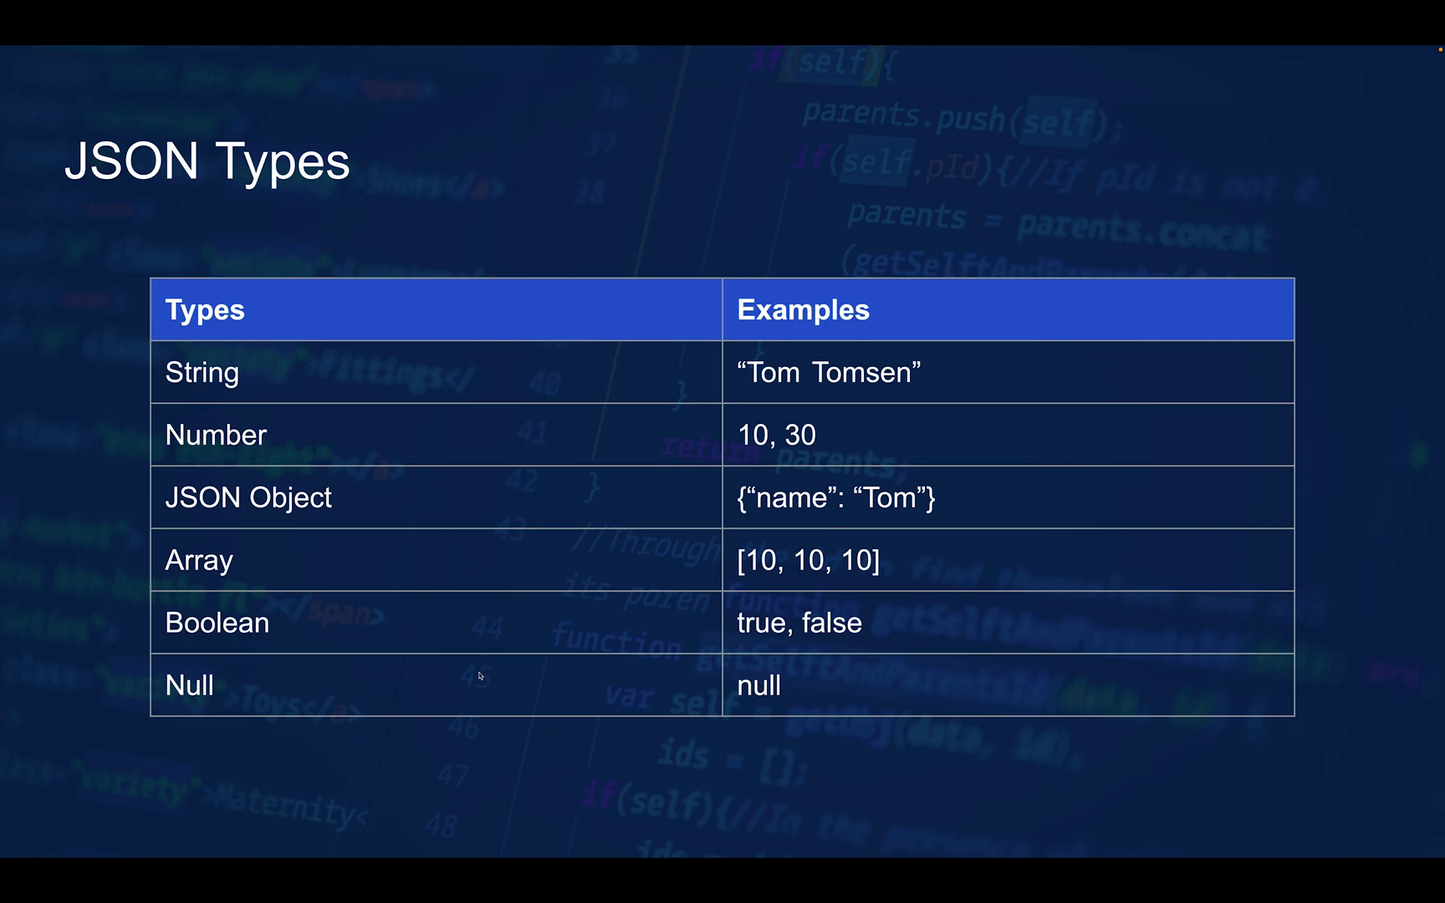
mouse_move(803, 409)
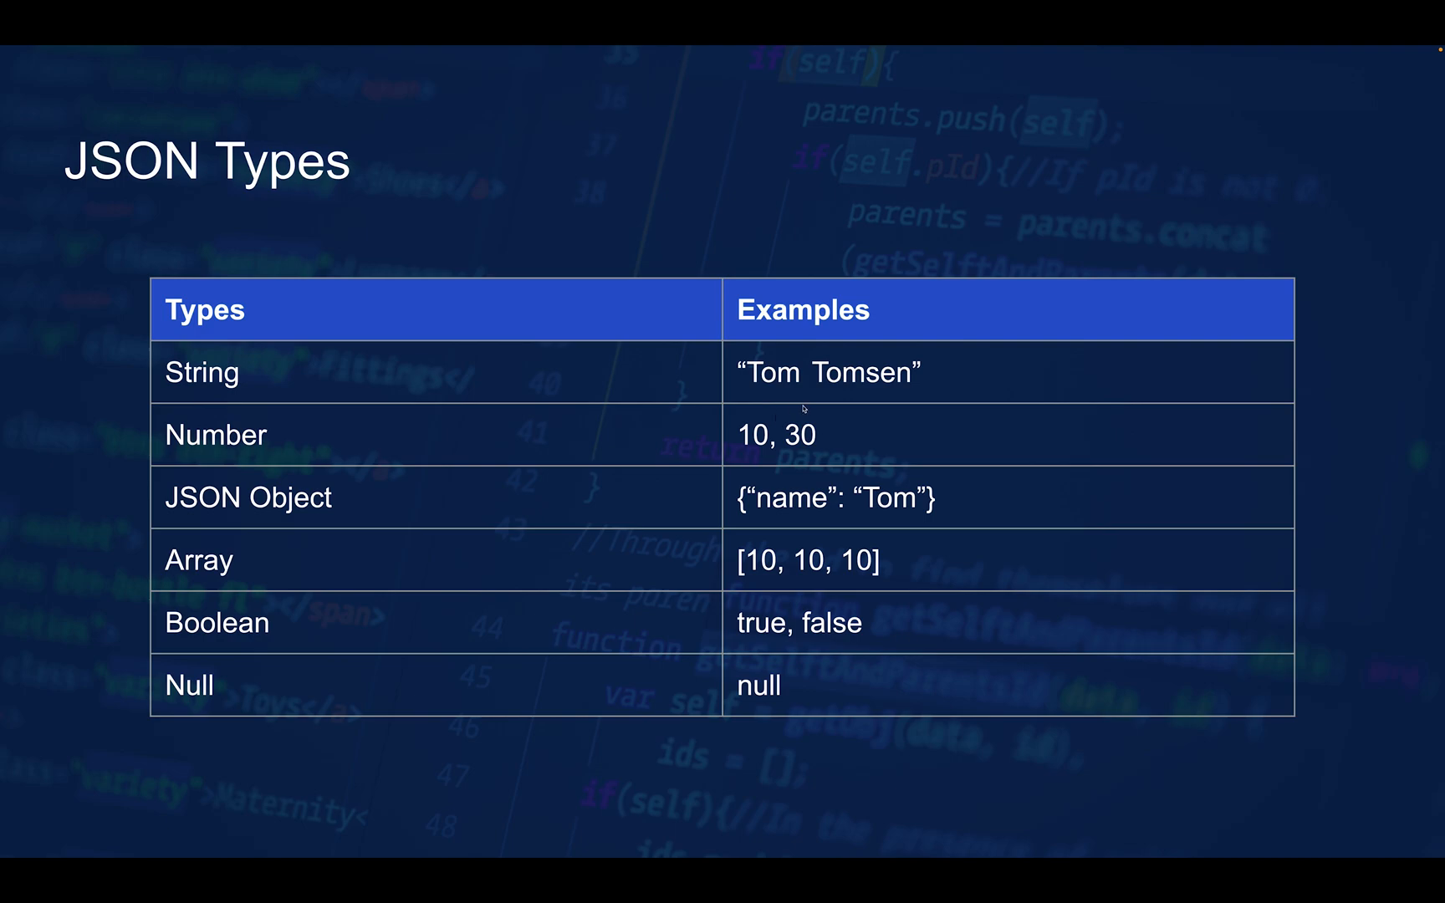
mouse_move(814, 424)
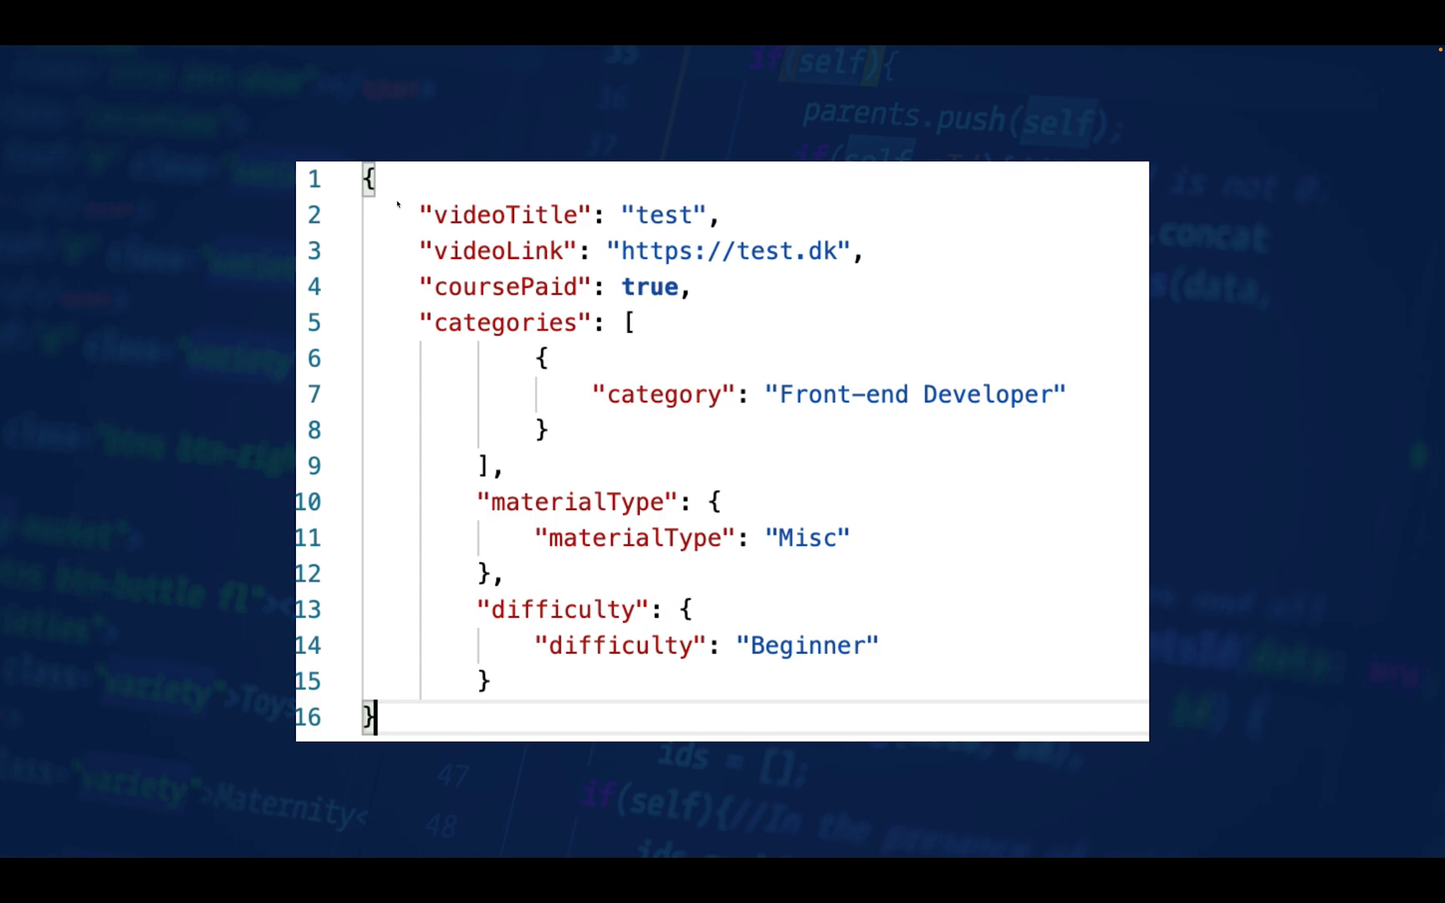
mouse_move(350, 625)
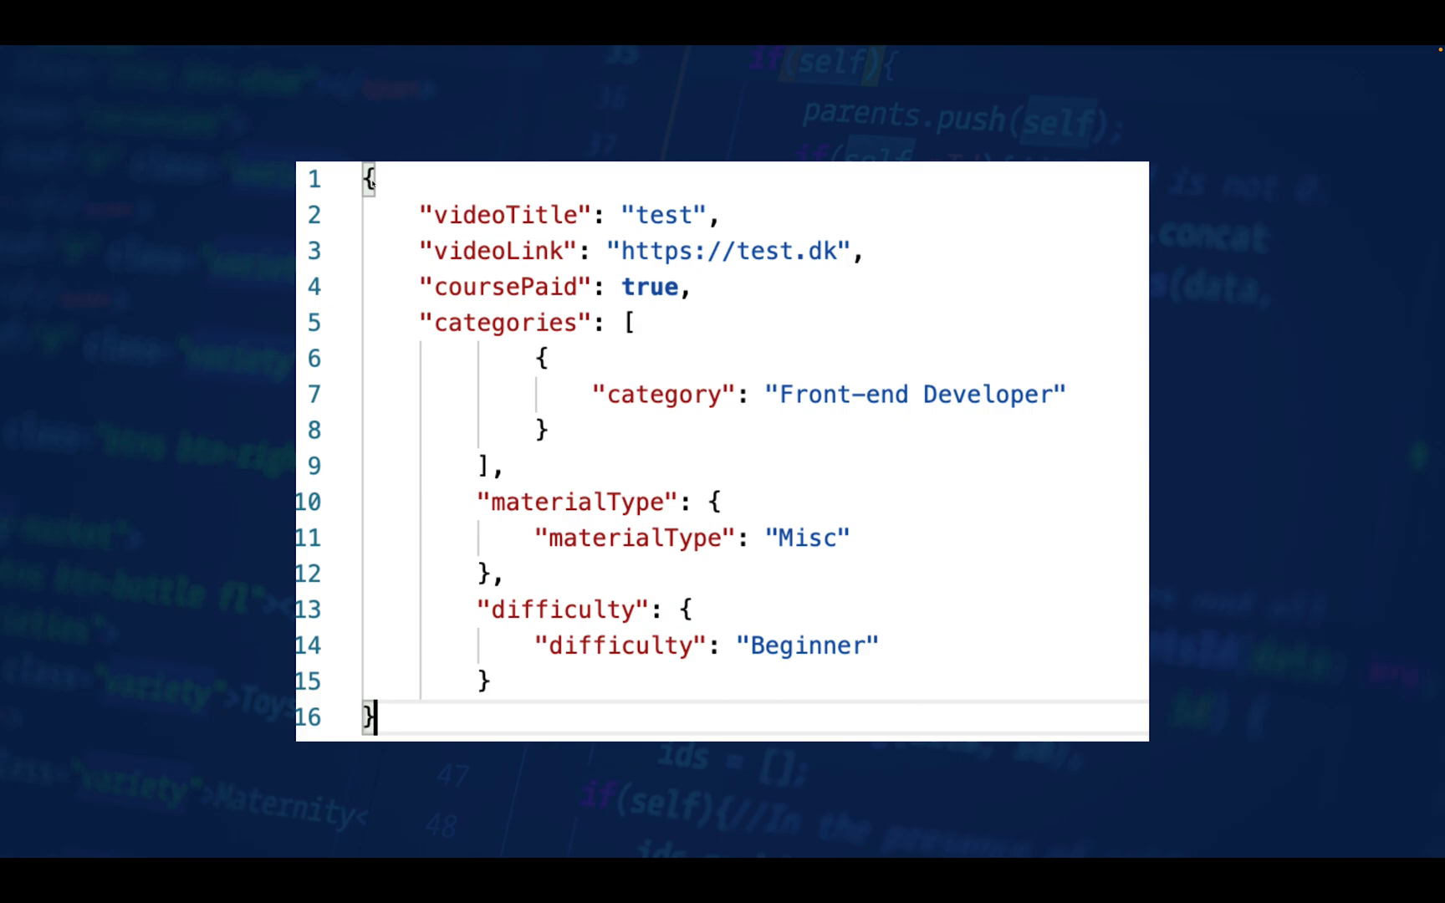
mouse_move(668, 216)
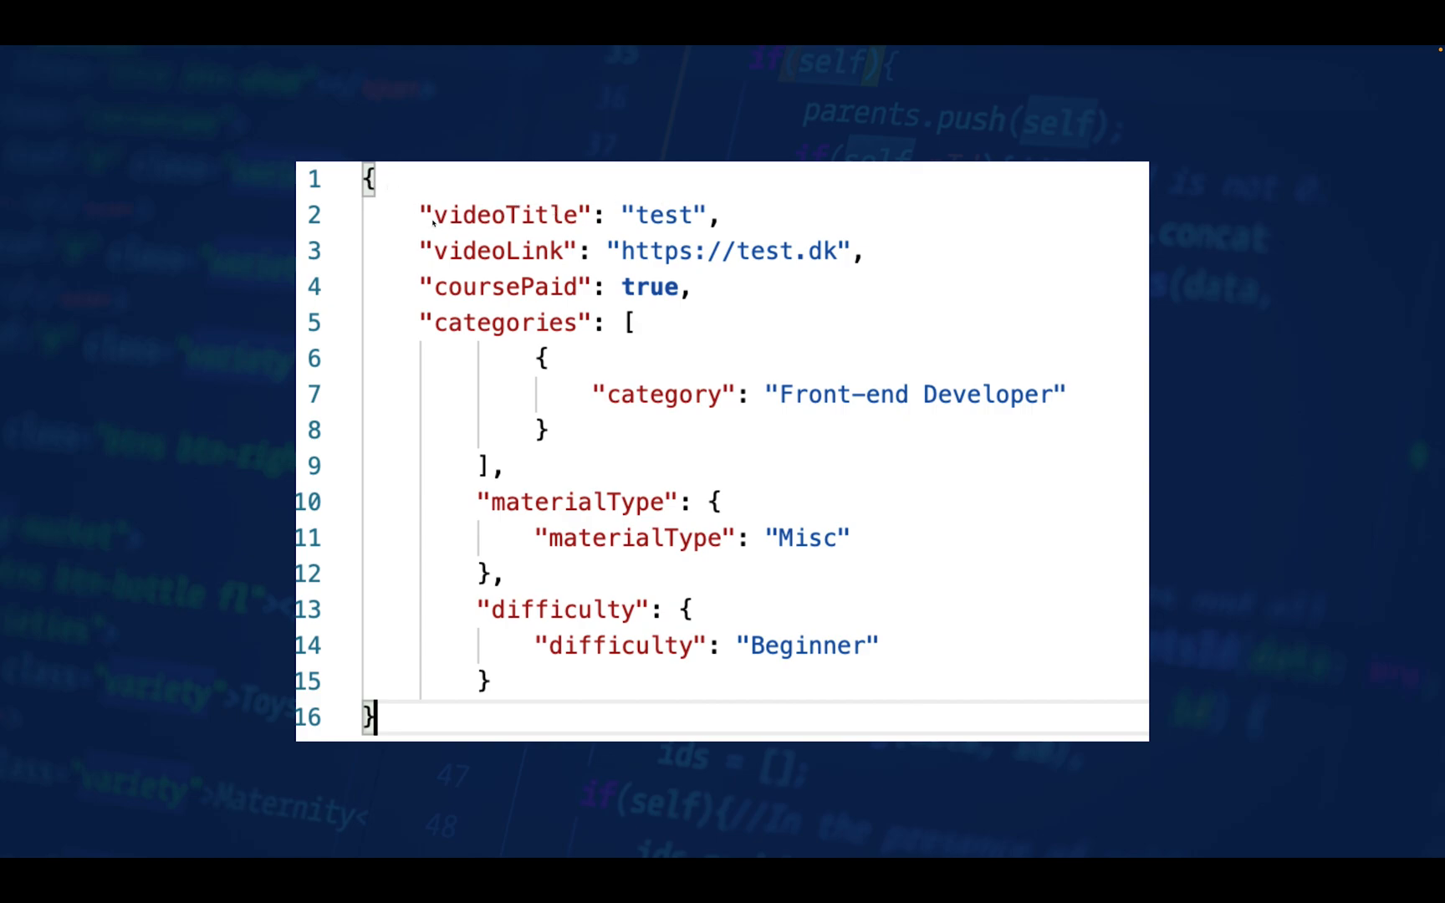
mouse_move(593, 191)
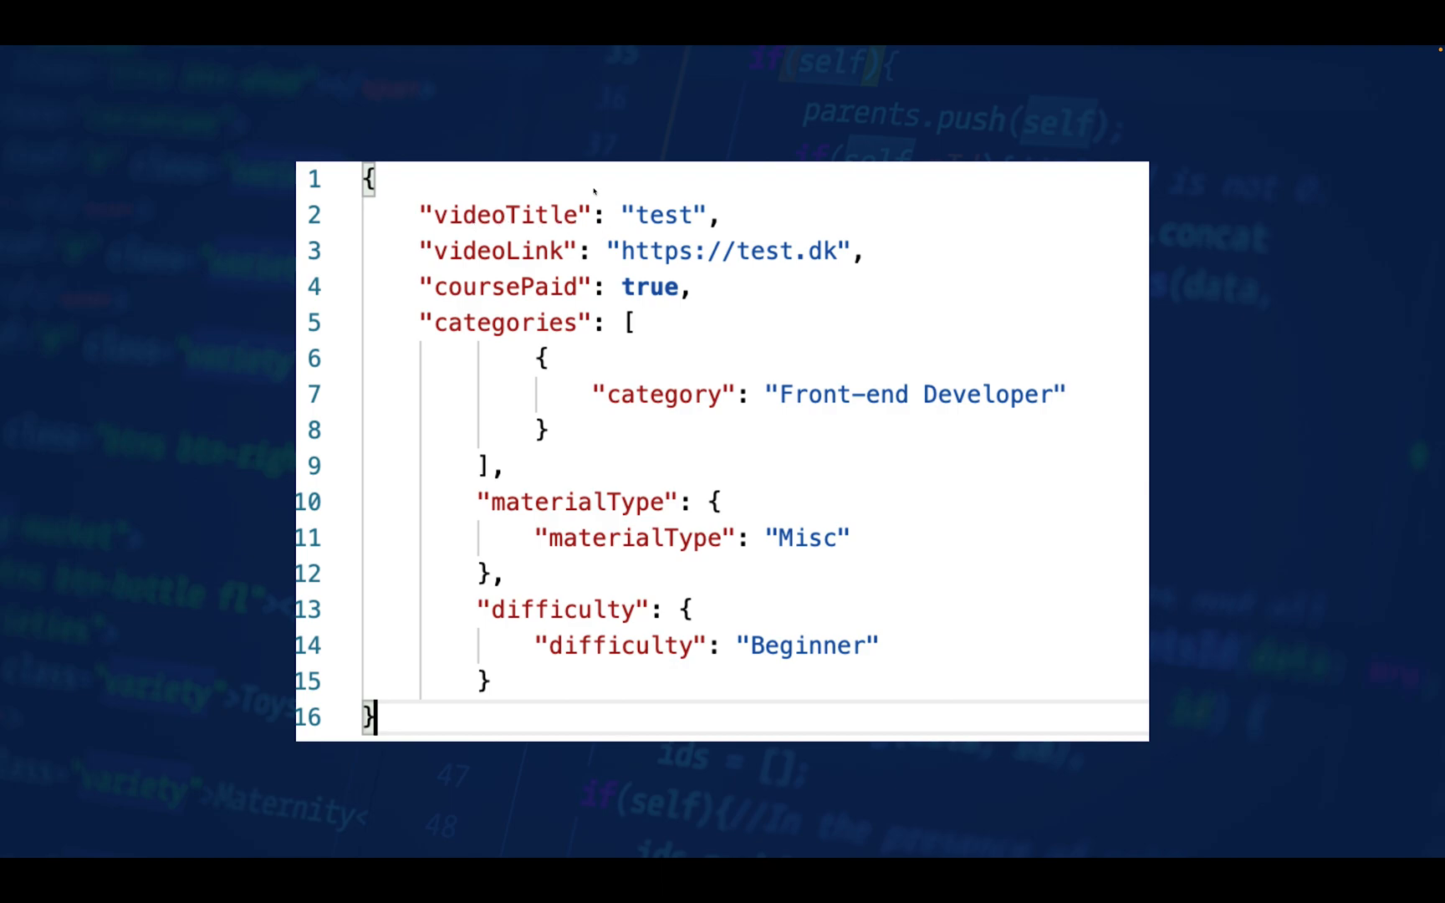
mouse_move(657, 214)
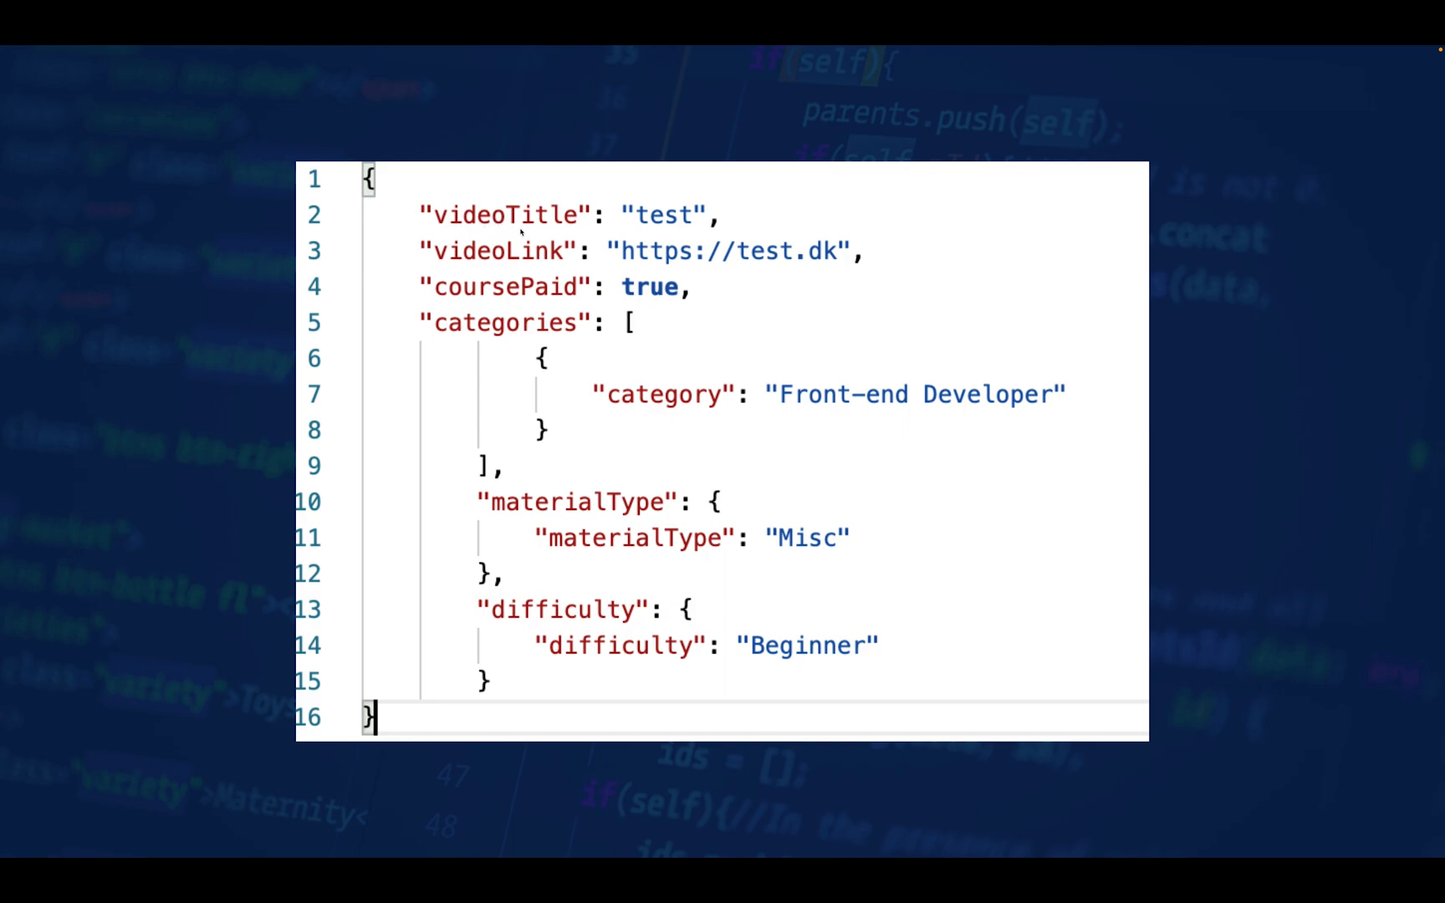
mouse_move(654, 229)
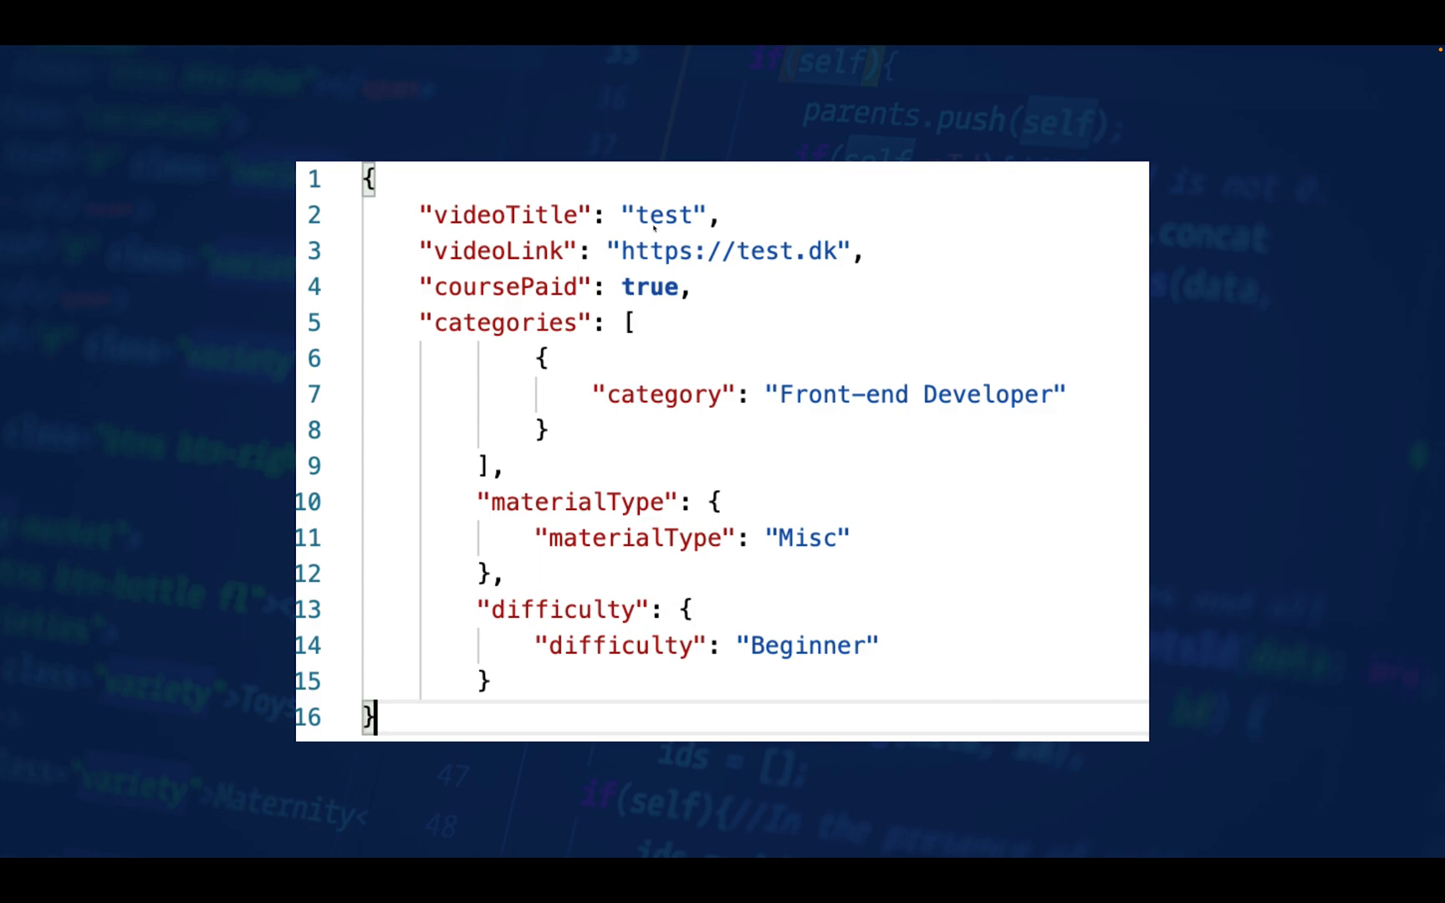
mouse_move(659, 215)
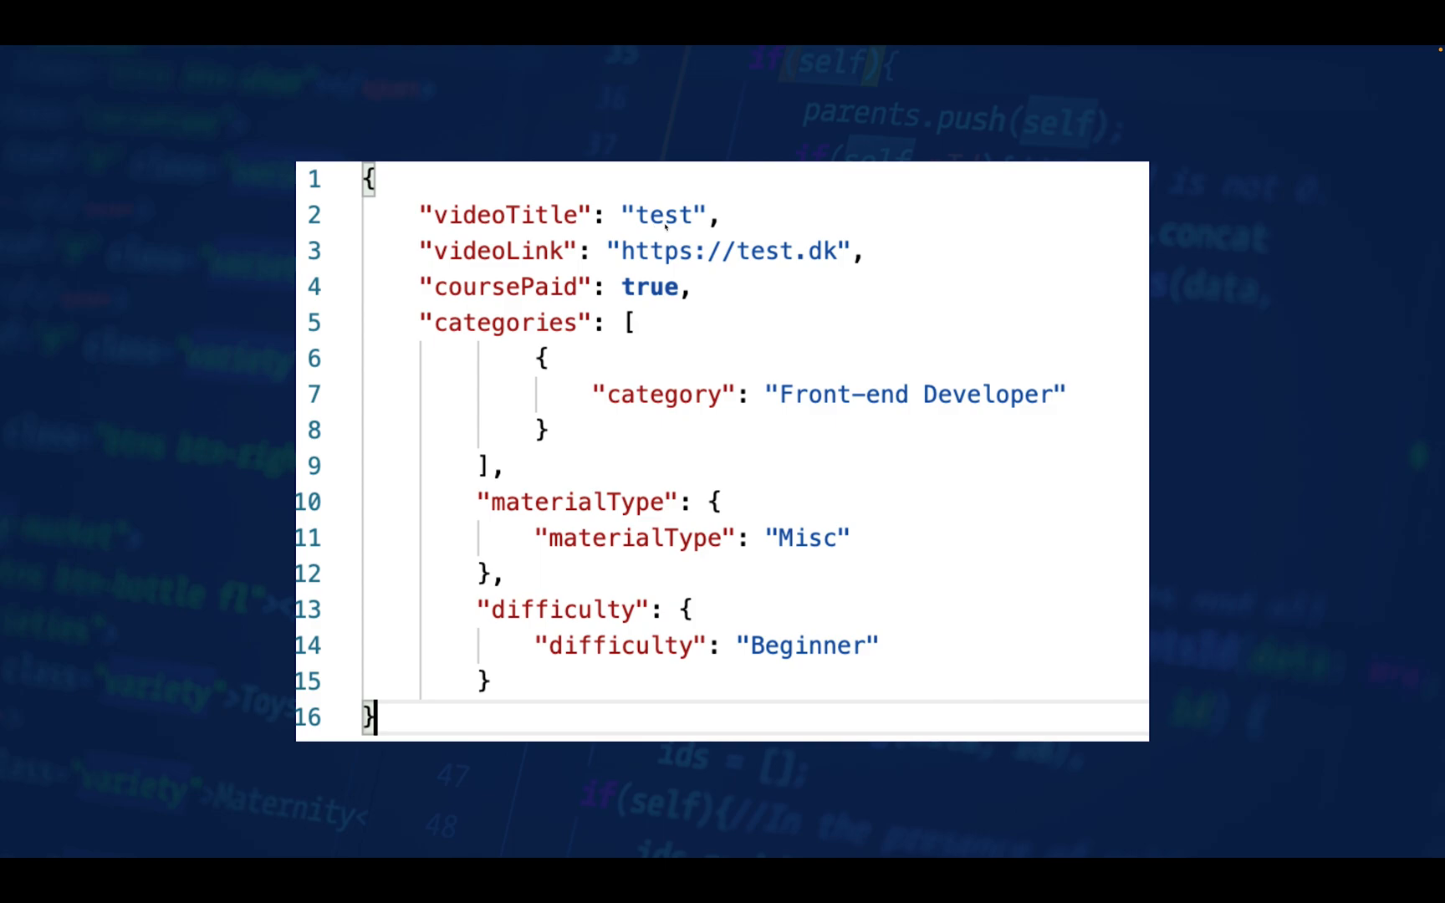
mouse_move(662, 232)
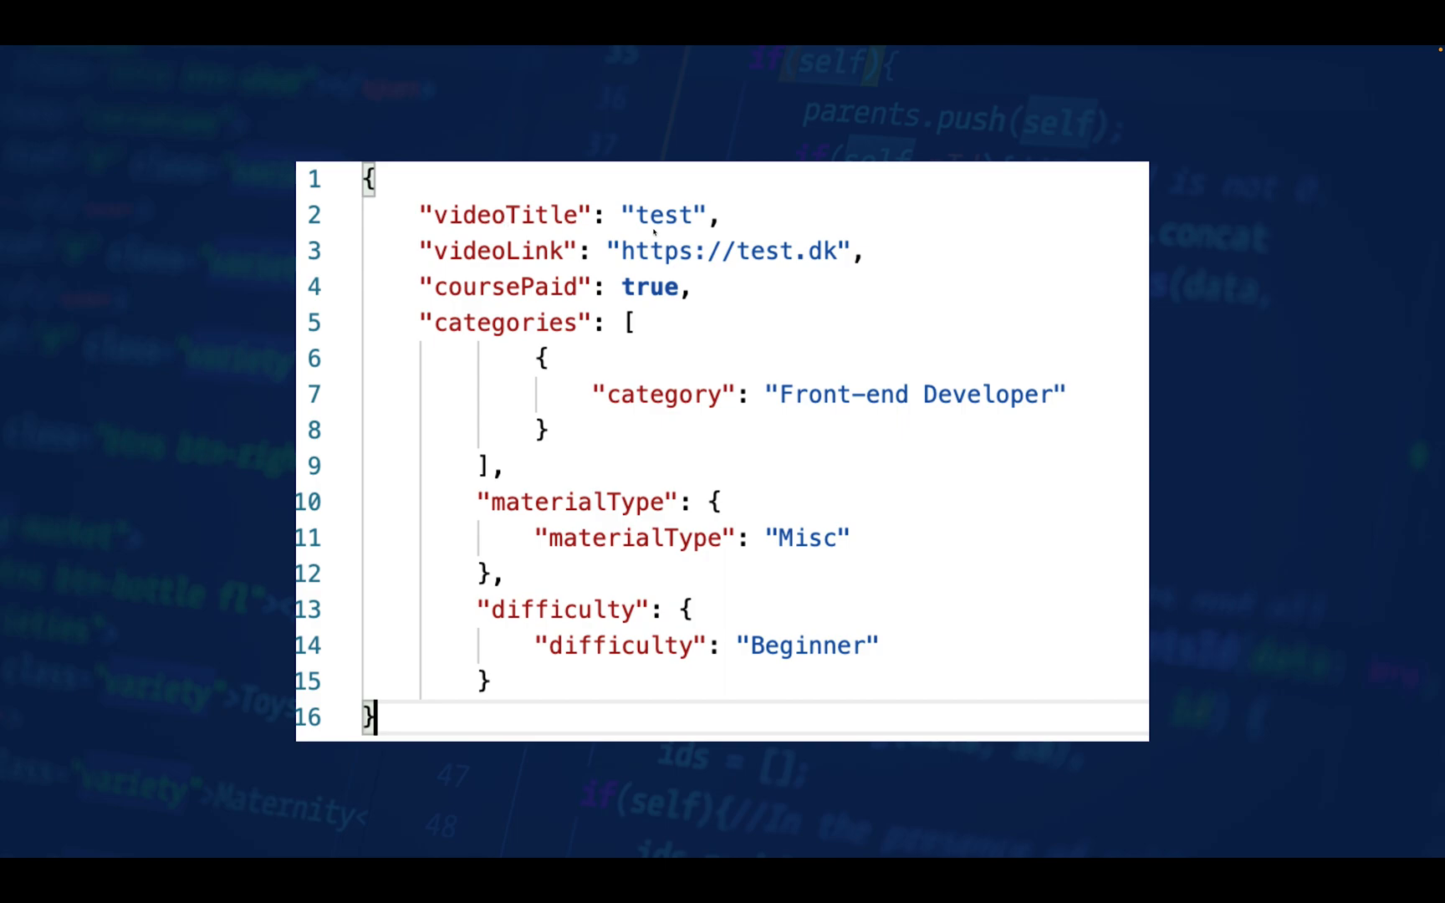
mouse_move(505, 222)
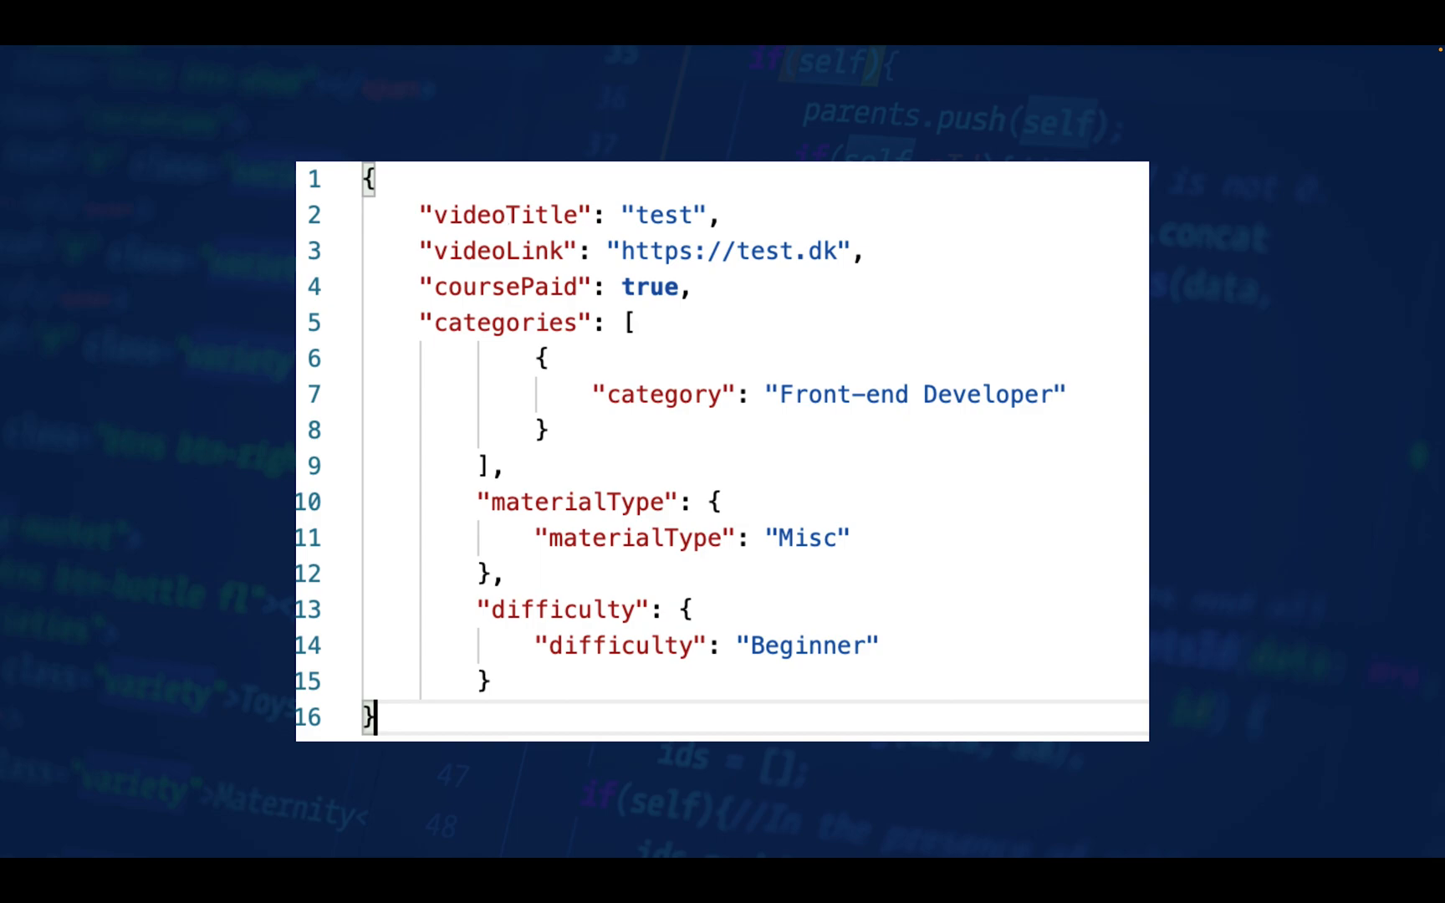
mouse_move(510, 214)
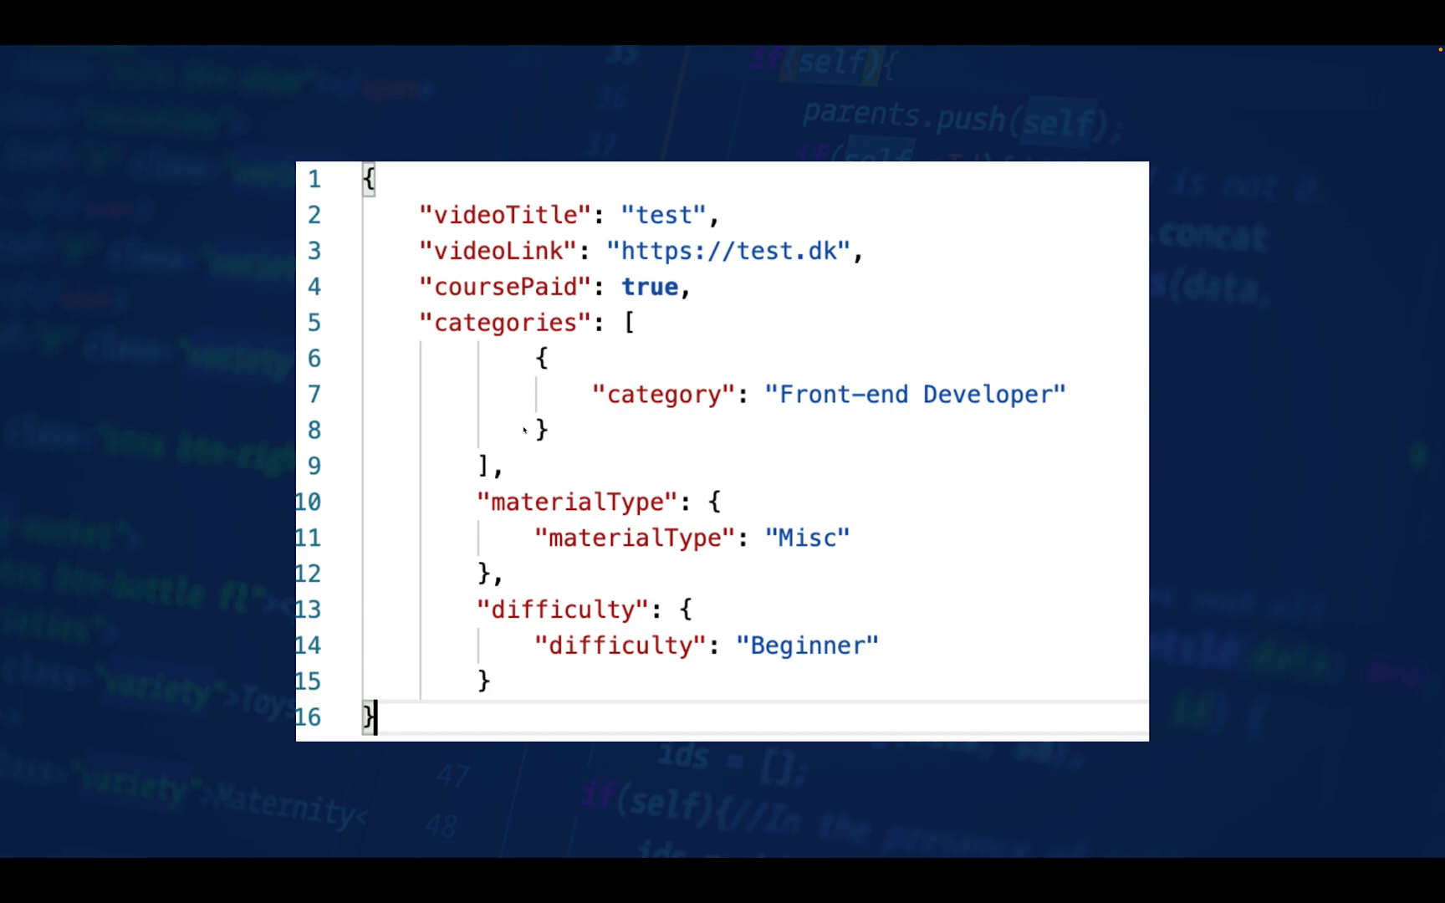
mouse_move(589, 321)
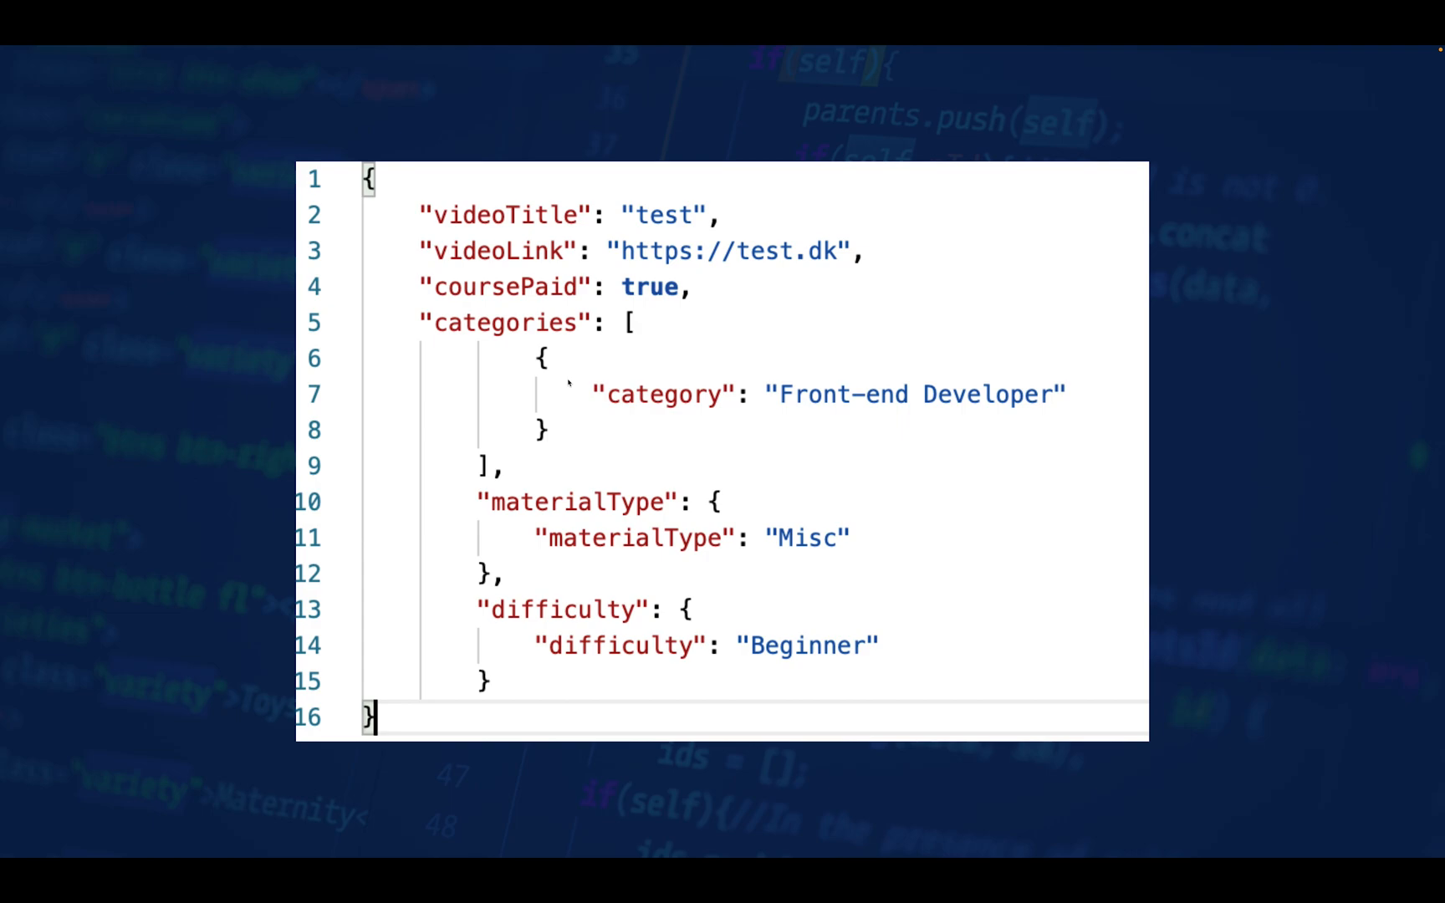
mouse_move(582, 400)
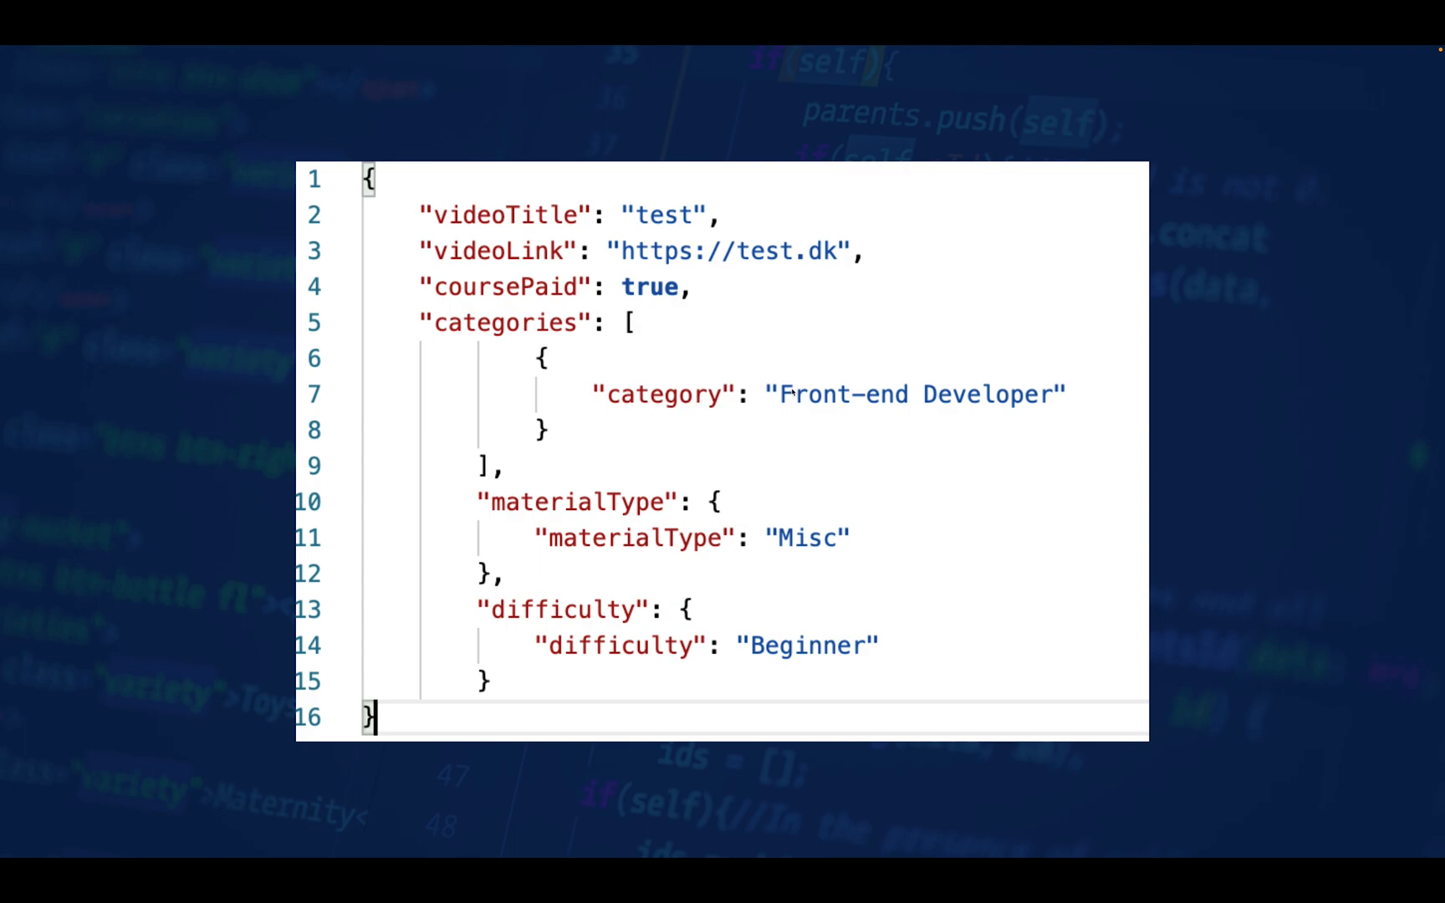
mouse_move(599, 462)
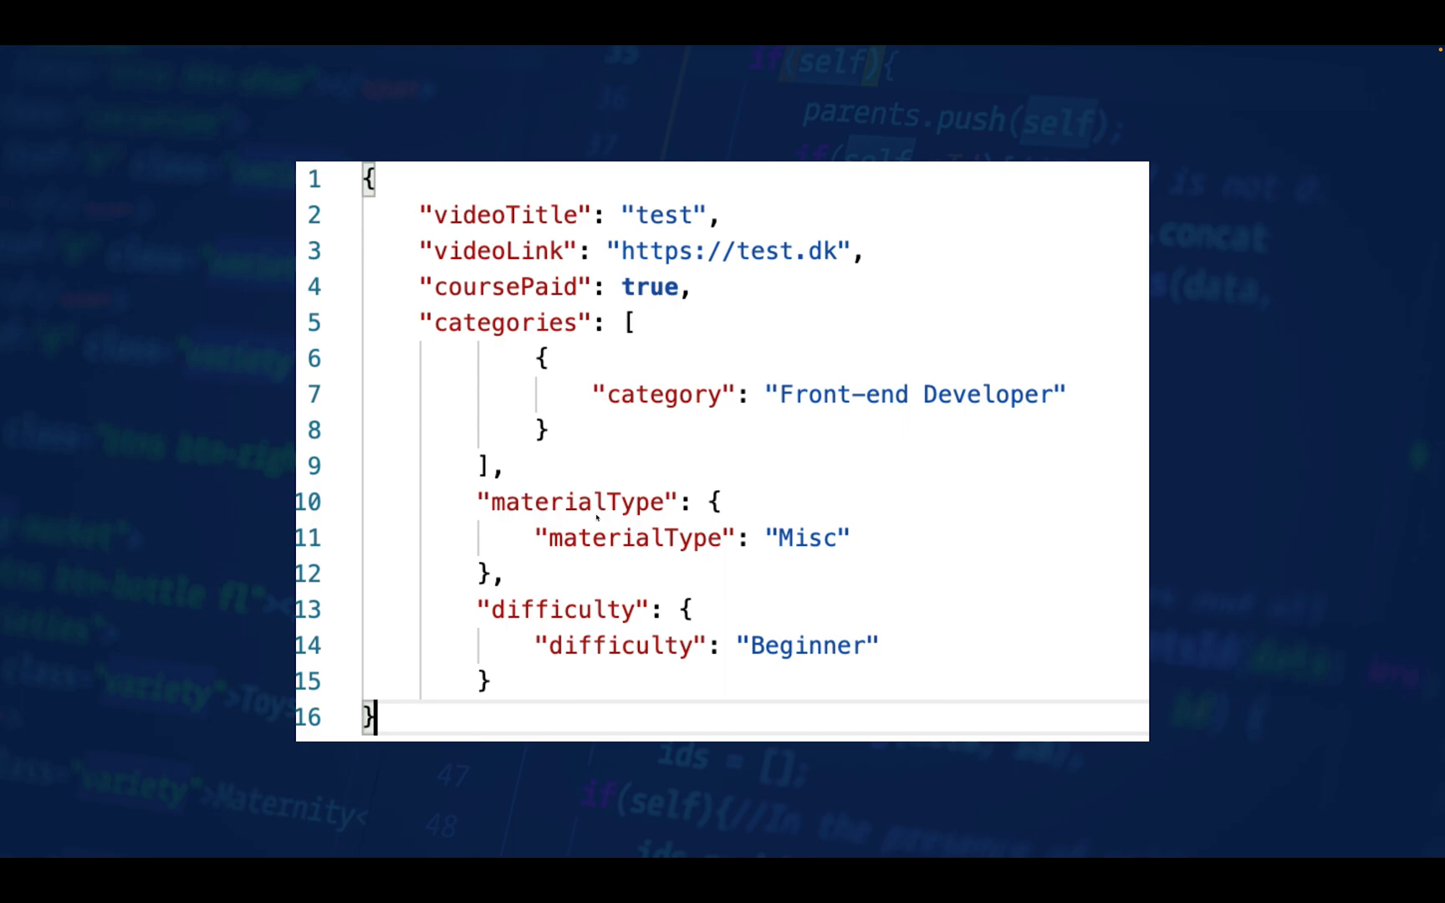
mouse_move(587, 513)
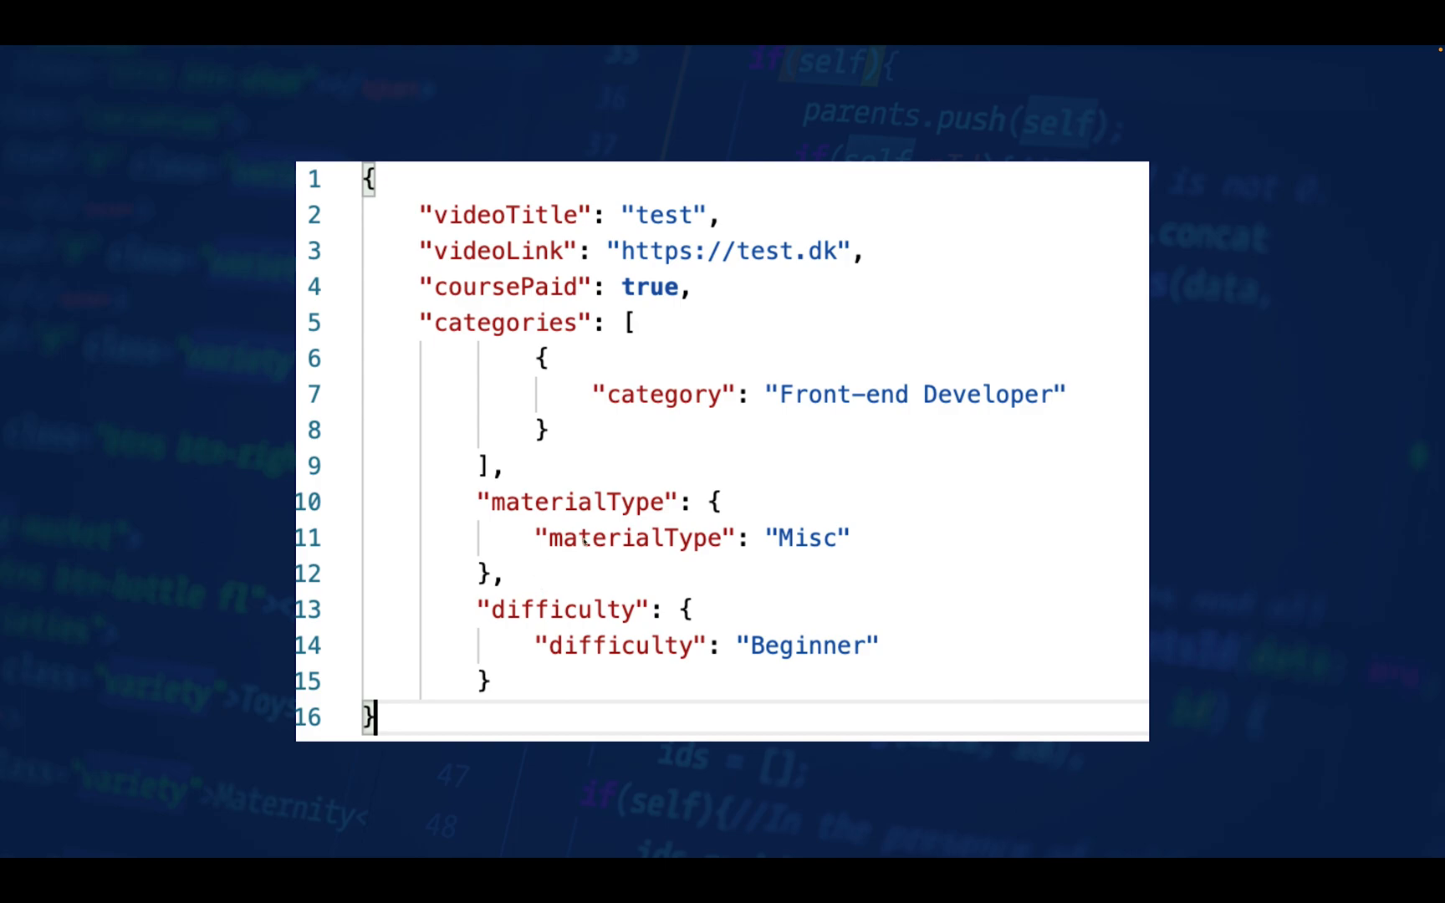
mouse_move(701, 523)
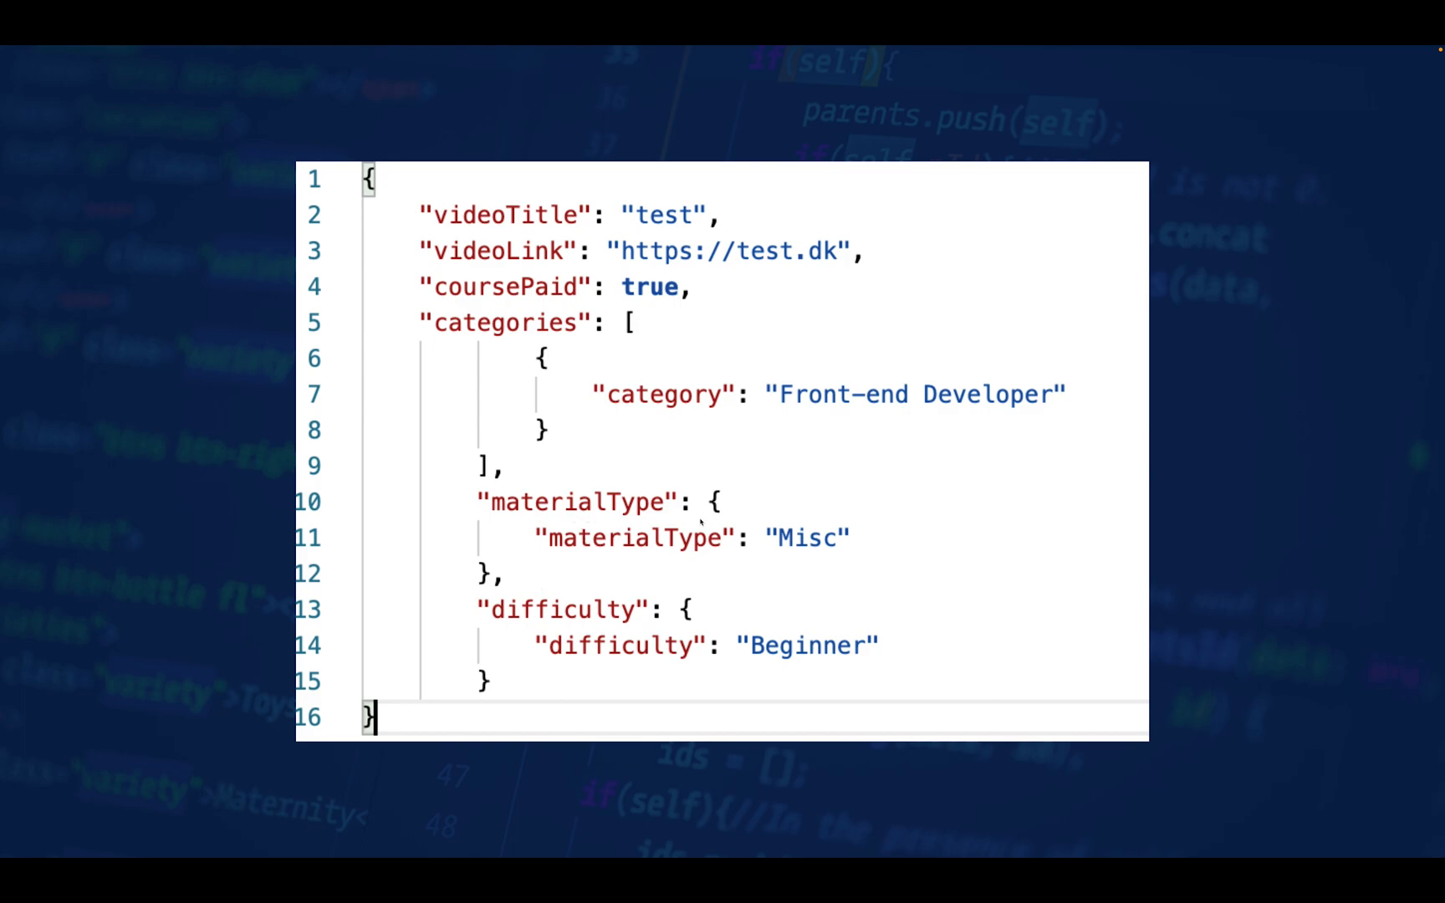
mouse_move(702, 512)
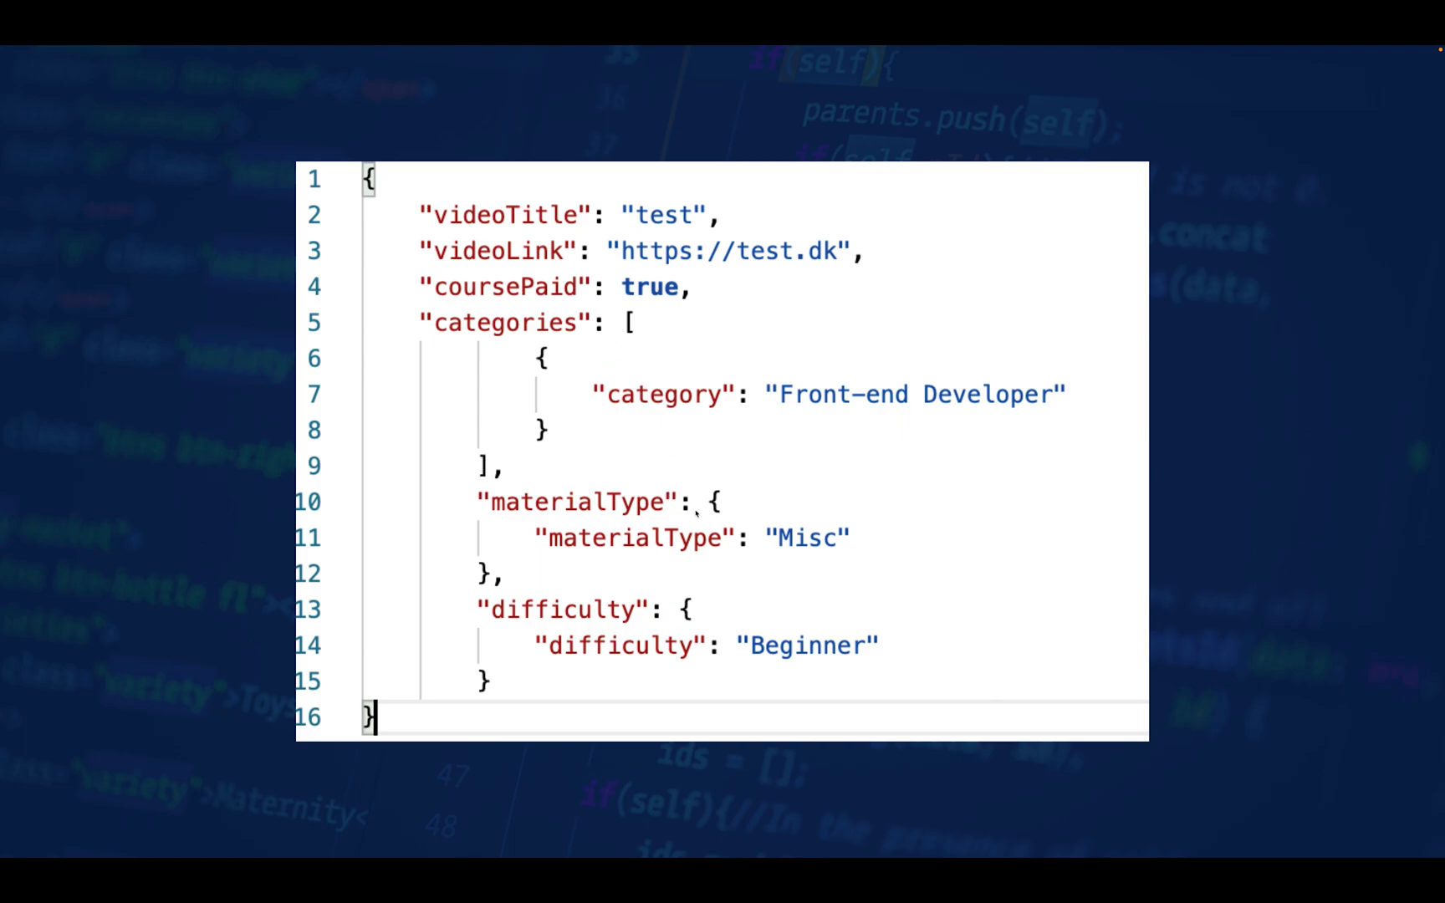
mouse_move(702, 512)
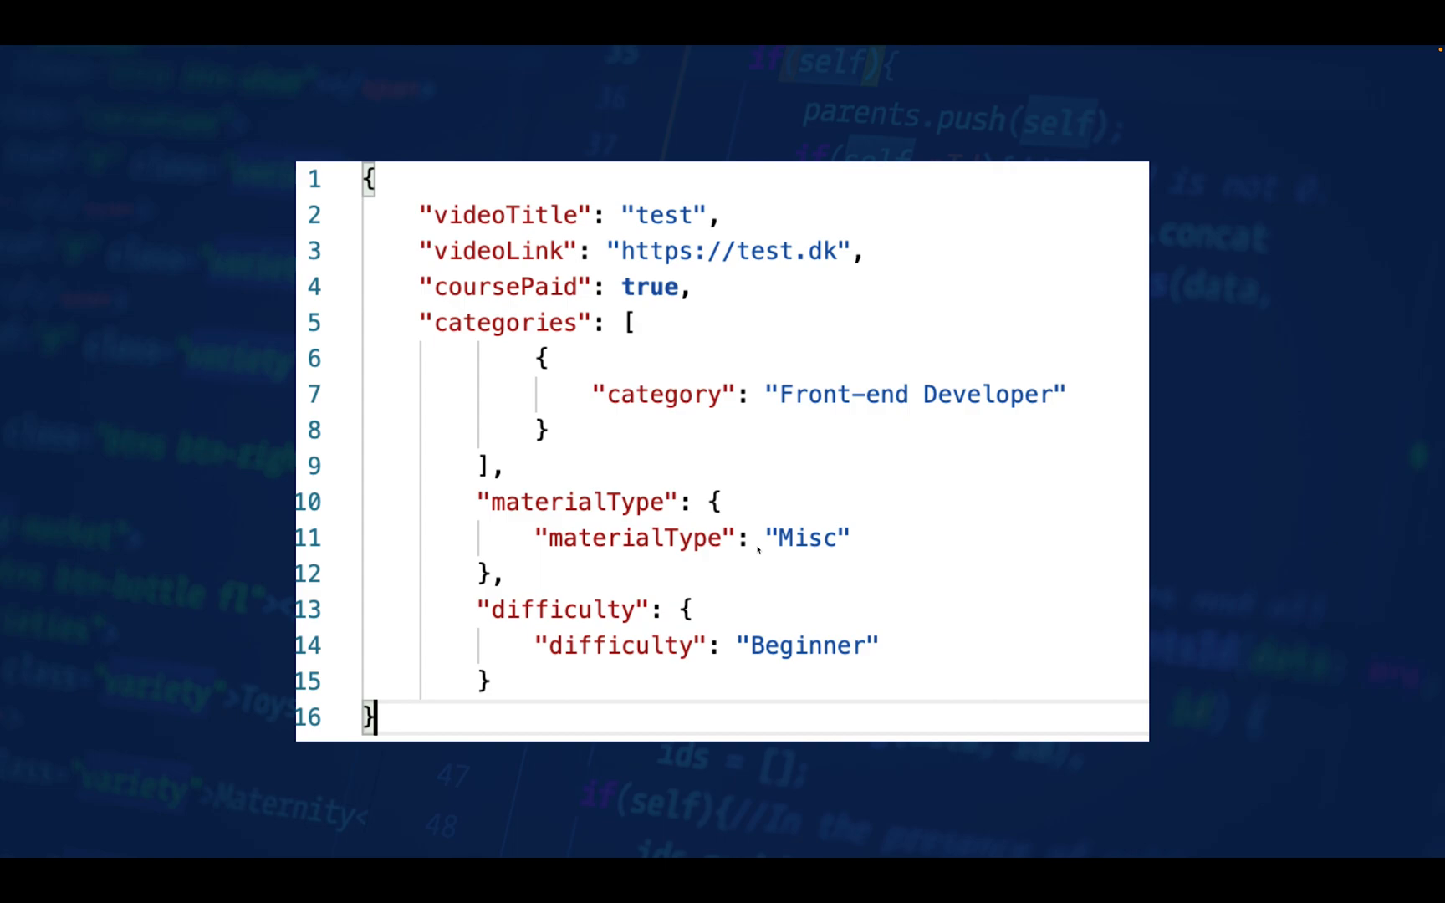
mouse_move(757, 551)
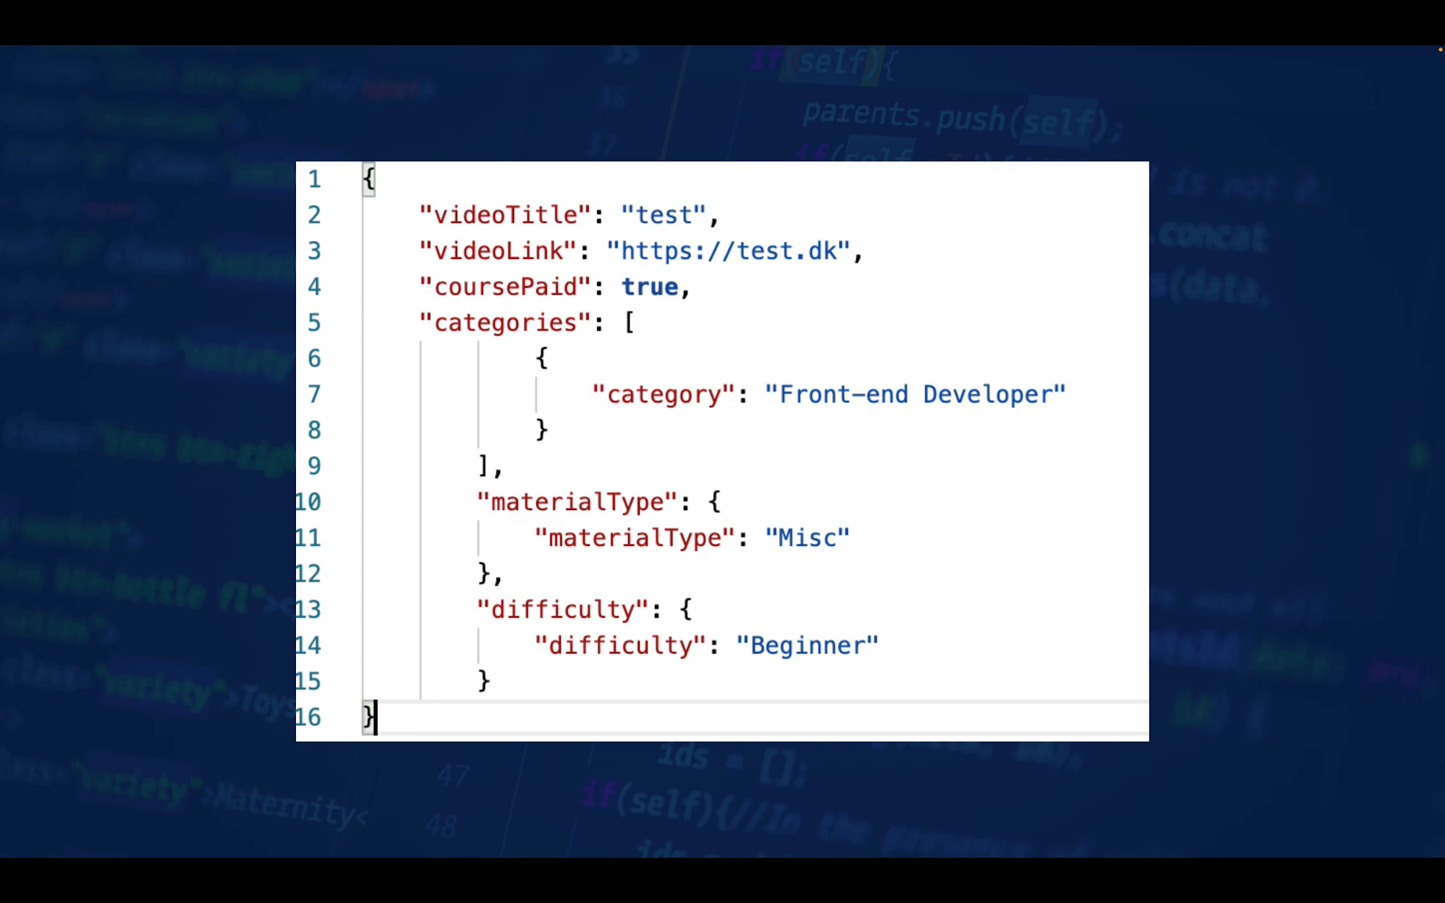